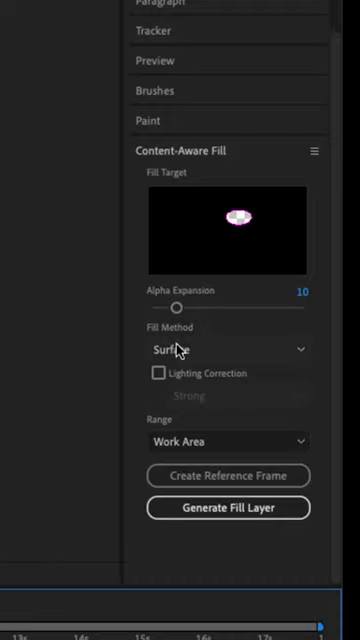
# - Generate the Content-Aware Fill layer with Surface method over the Work Area range
pyautogui.click(228, 506)
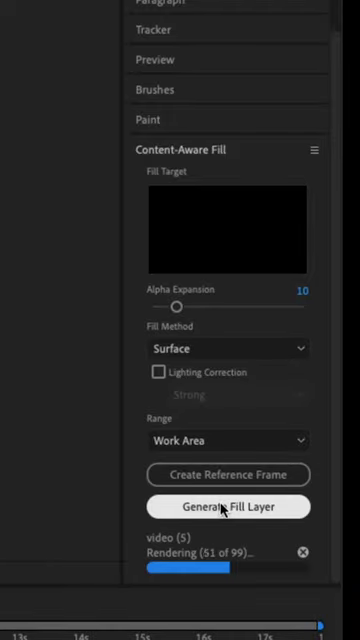